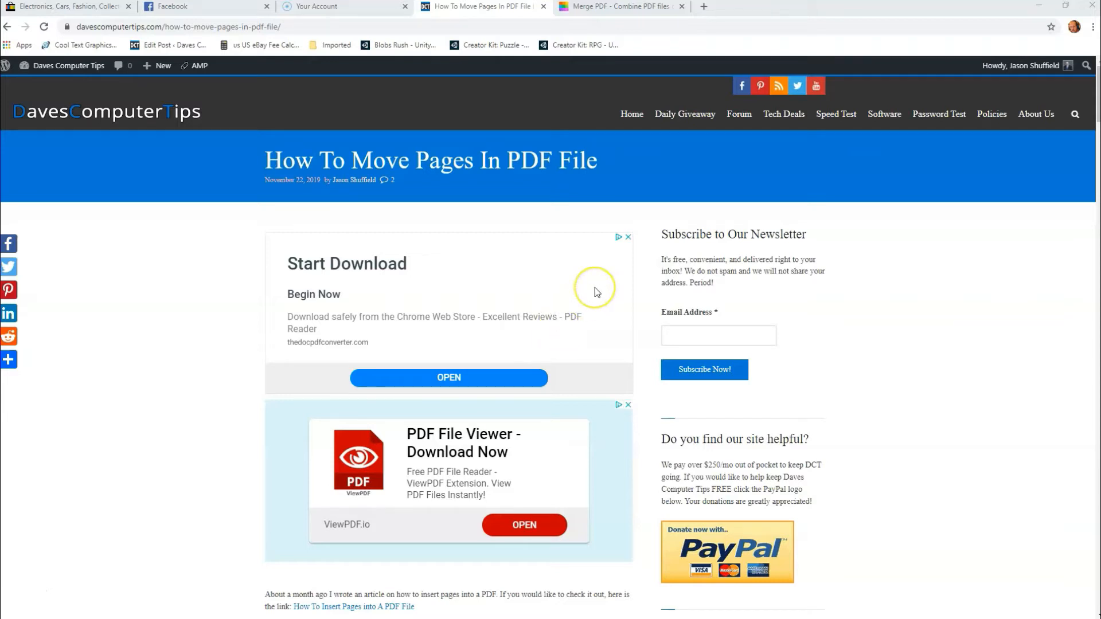
mouse_move(597, 292)
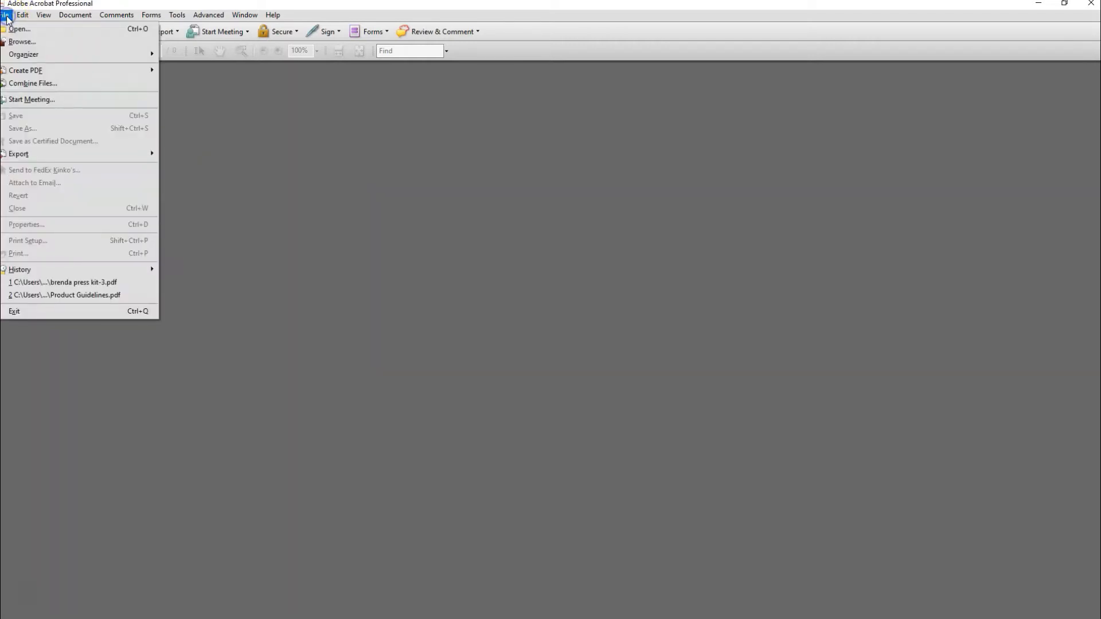
mouse_move(19, 28)
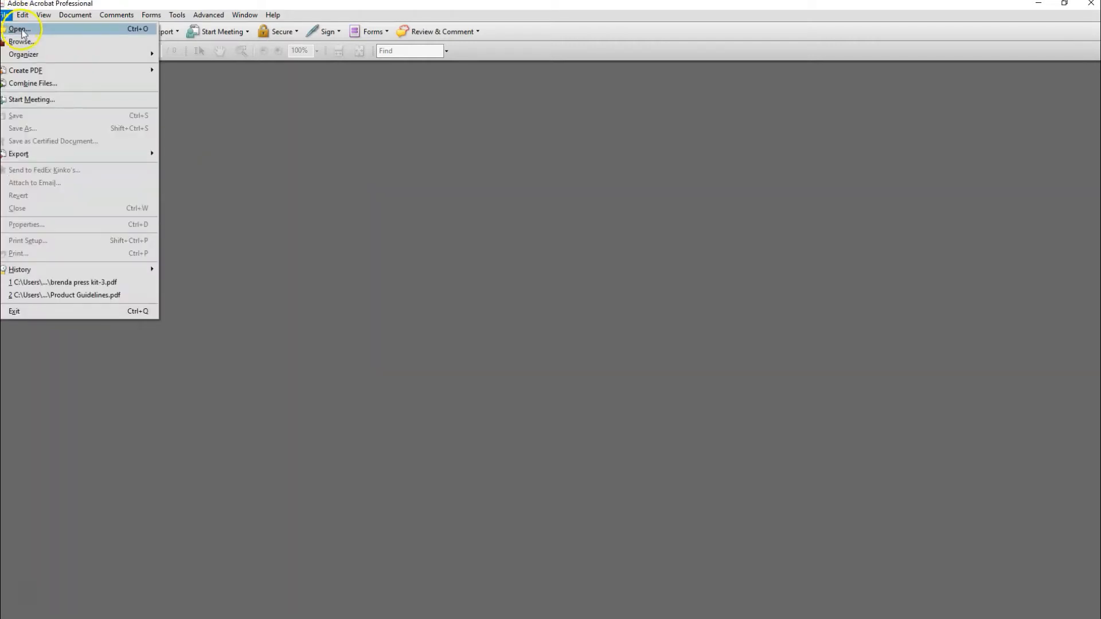
- Open the press kit PDF from the Desktop folder through the Open dialog
left_click(19, 29)
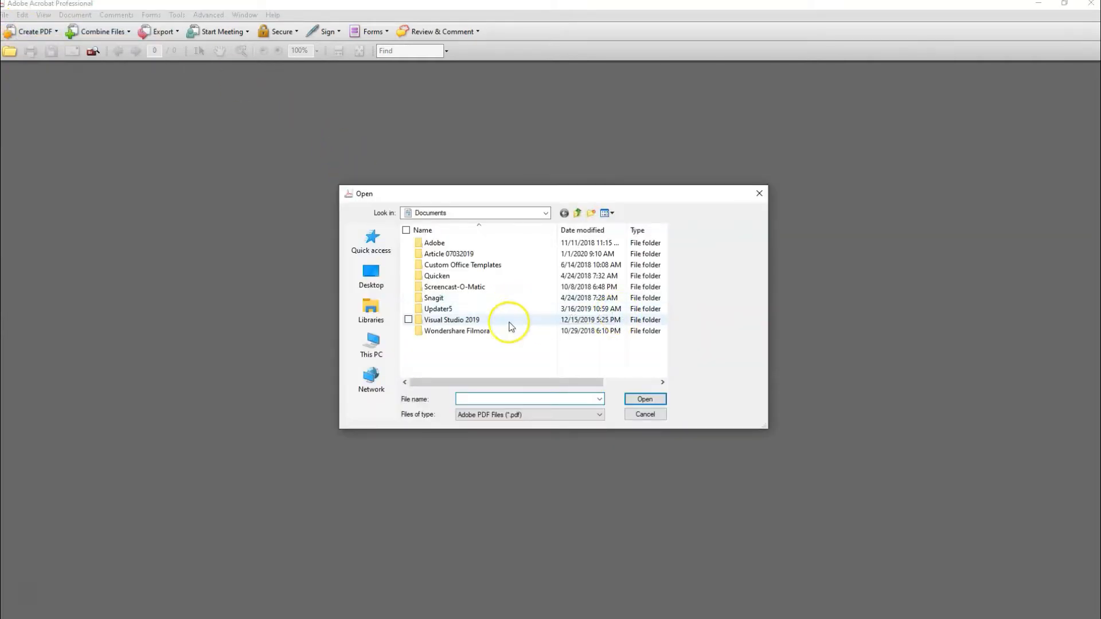
left_click(370, 275)
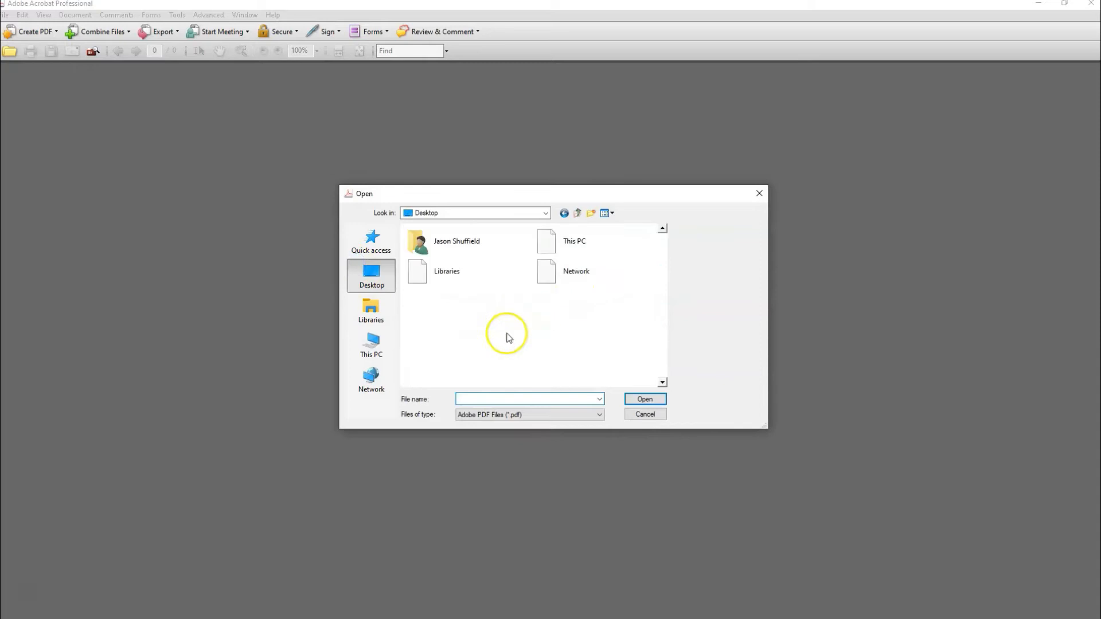
scroll("down", 3)
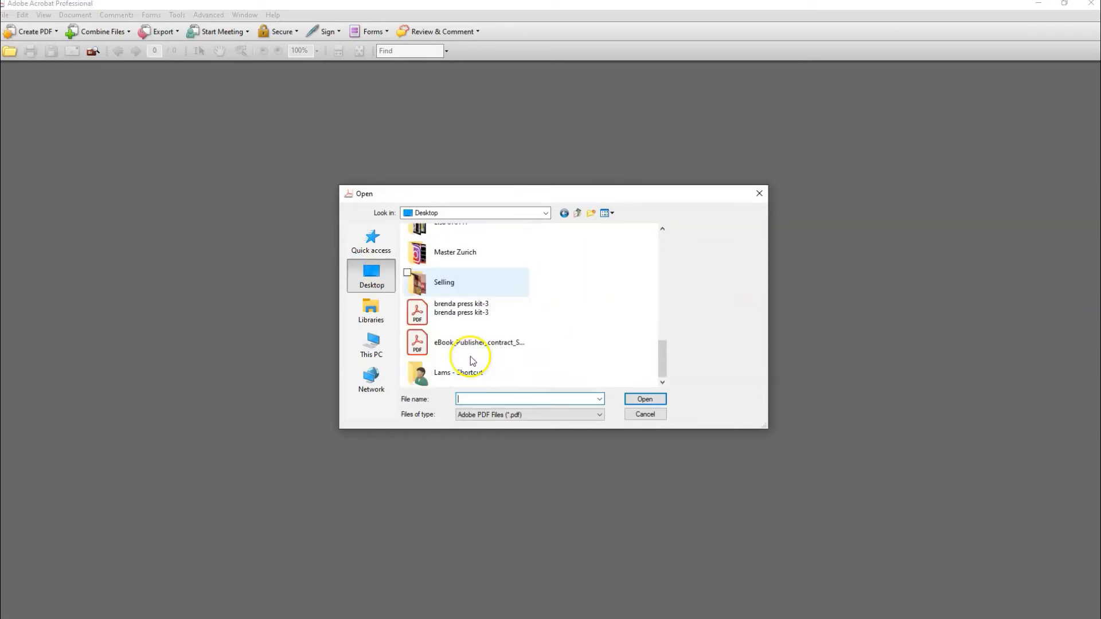
left_click(461, 311)
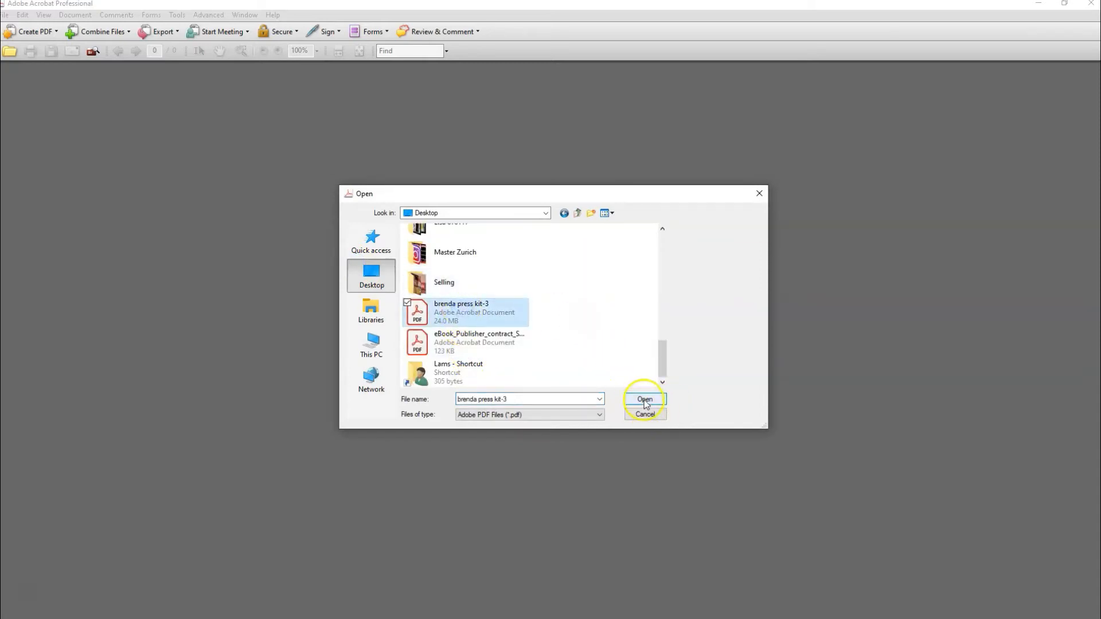
left_click(643, 403)
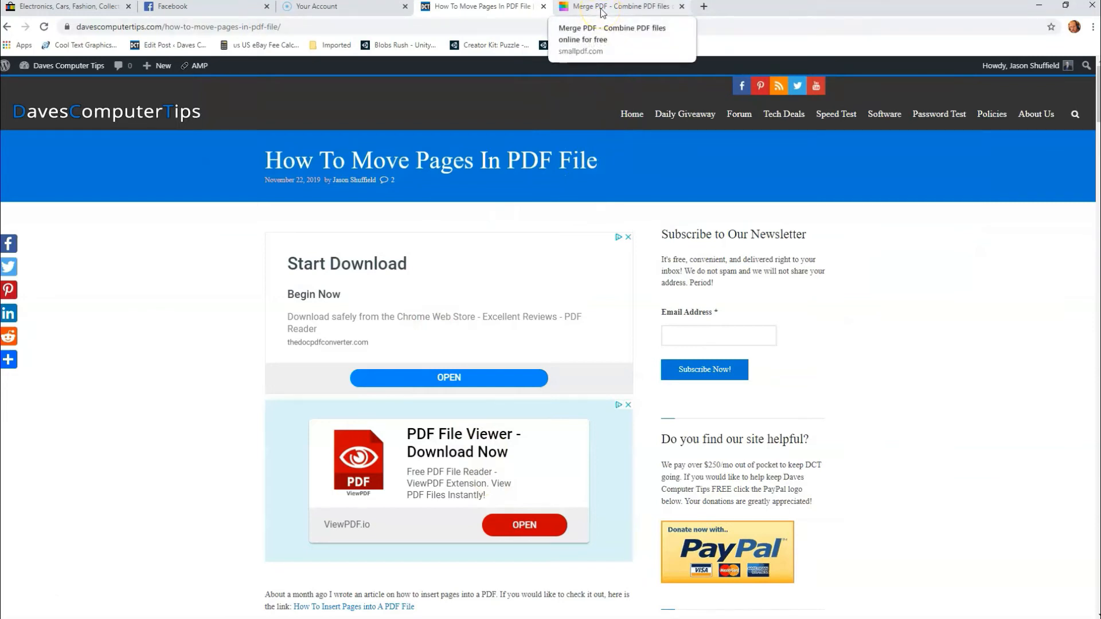
- Switch to the Smallpdf Merge PDF tab and start choosing a file to upload
left_click(620, 7)
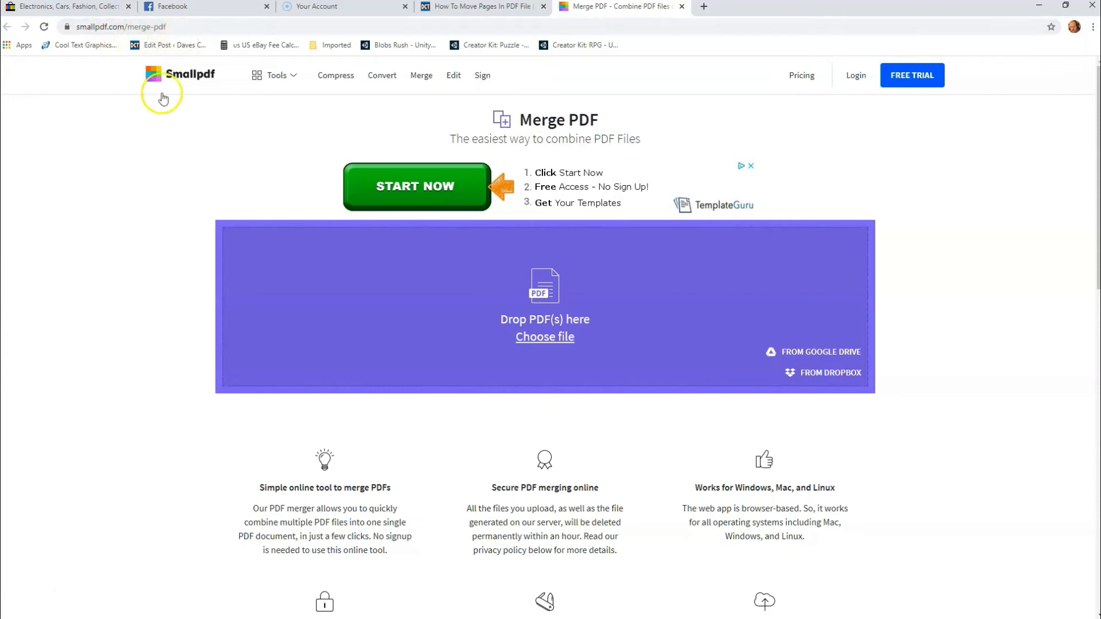
mouse_move(205, 309)
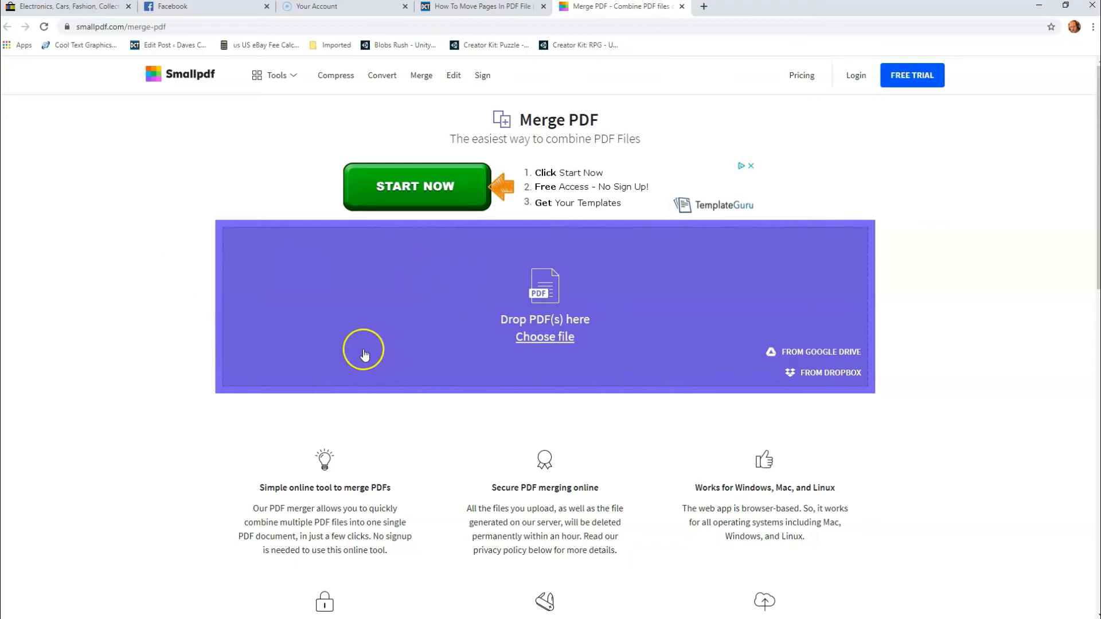
mouse_move(362, 346)
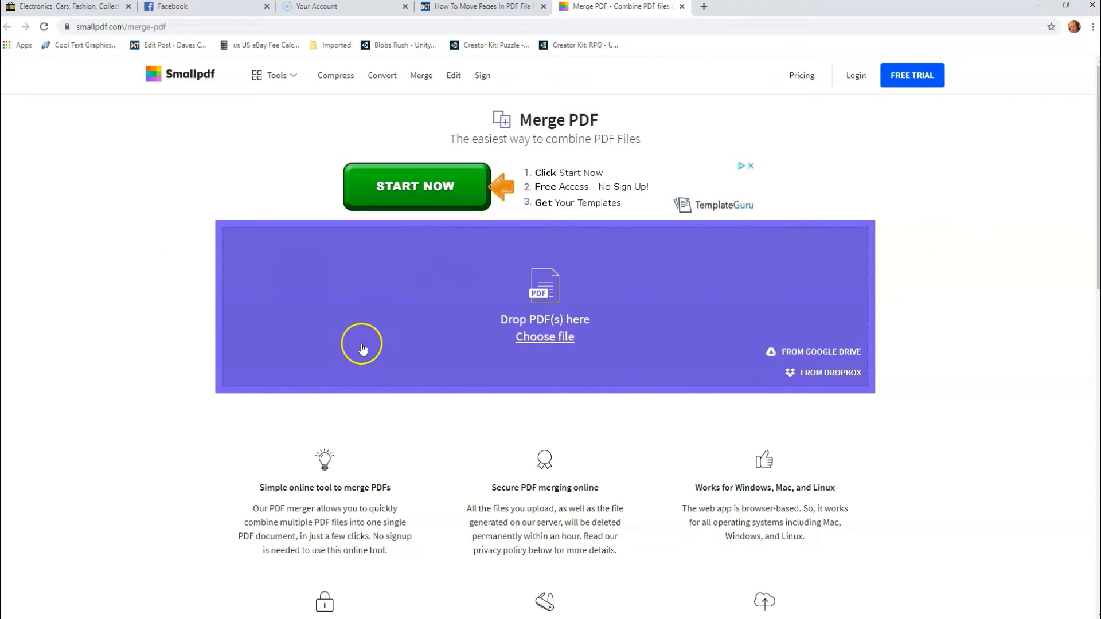
mouse_move(363, 273)
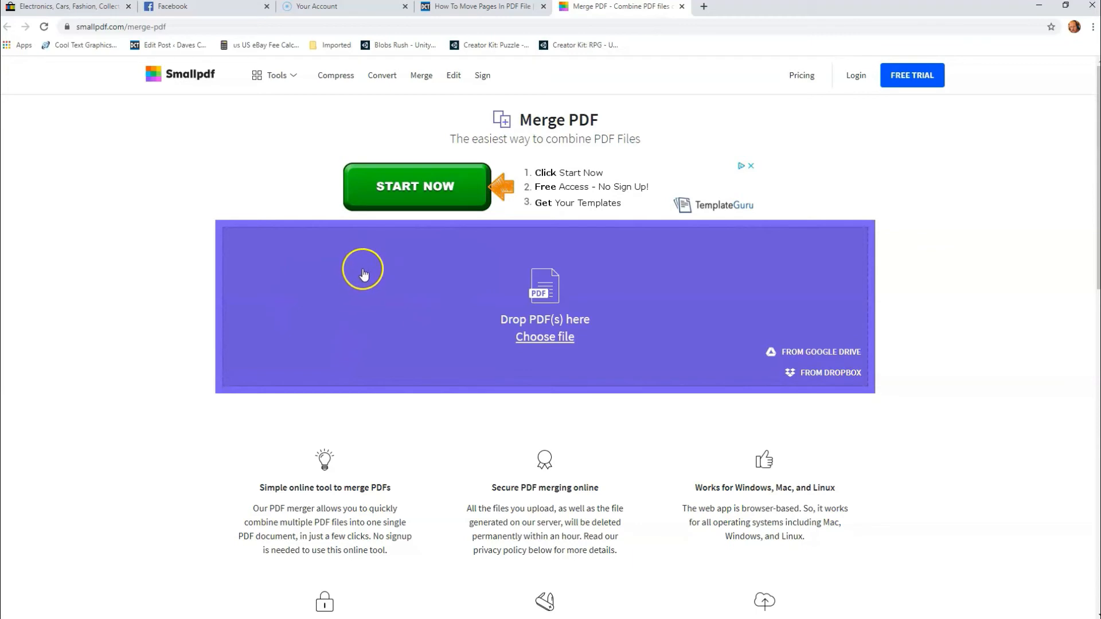
mouse_move(299, 328)
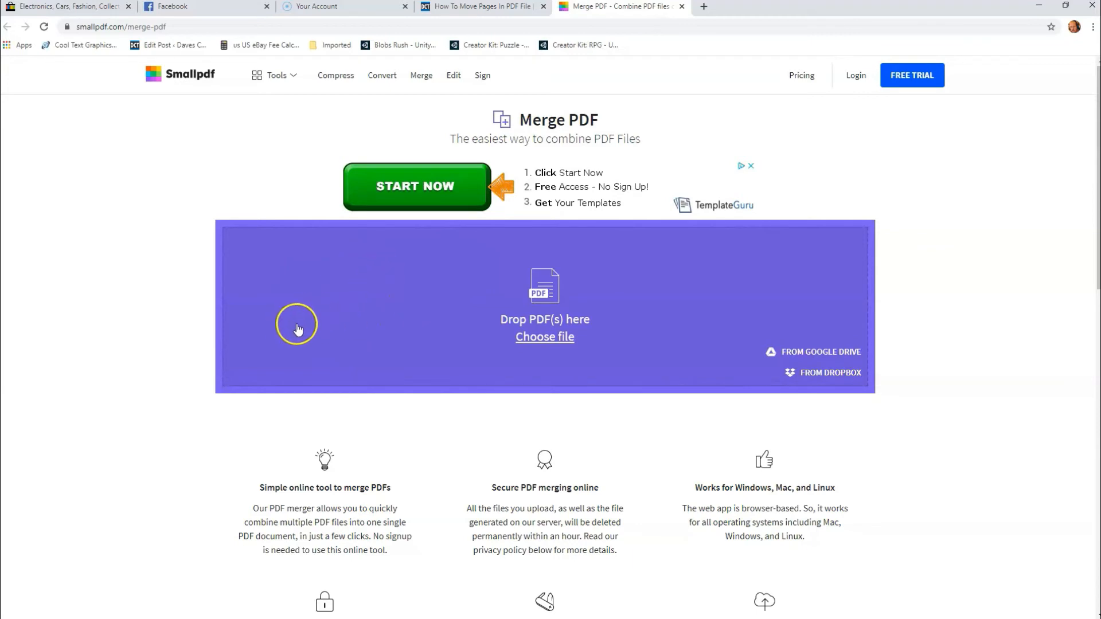
mouse_move(427, 291)
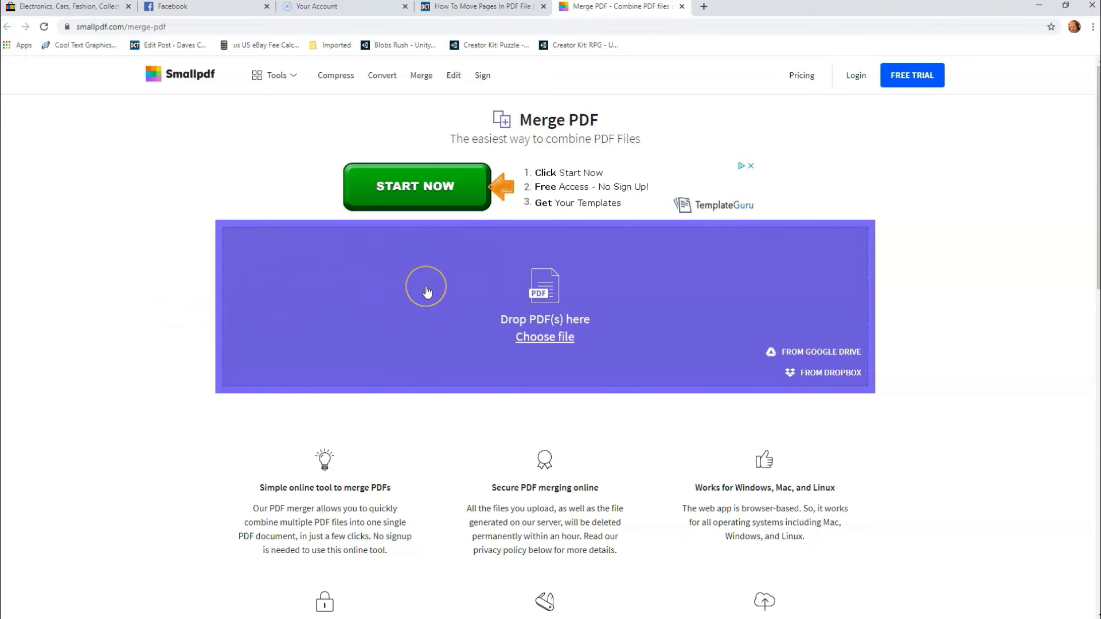
mouse_move(653, 312)
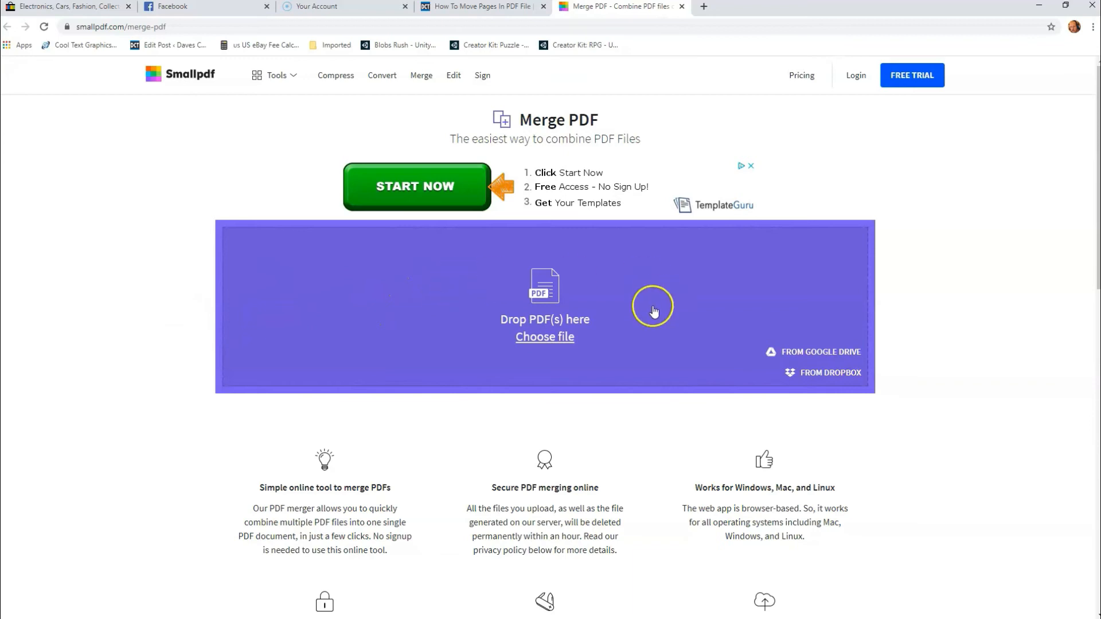
left_click(544, 337)
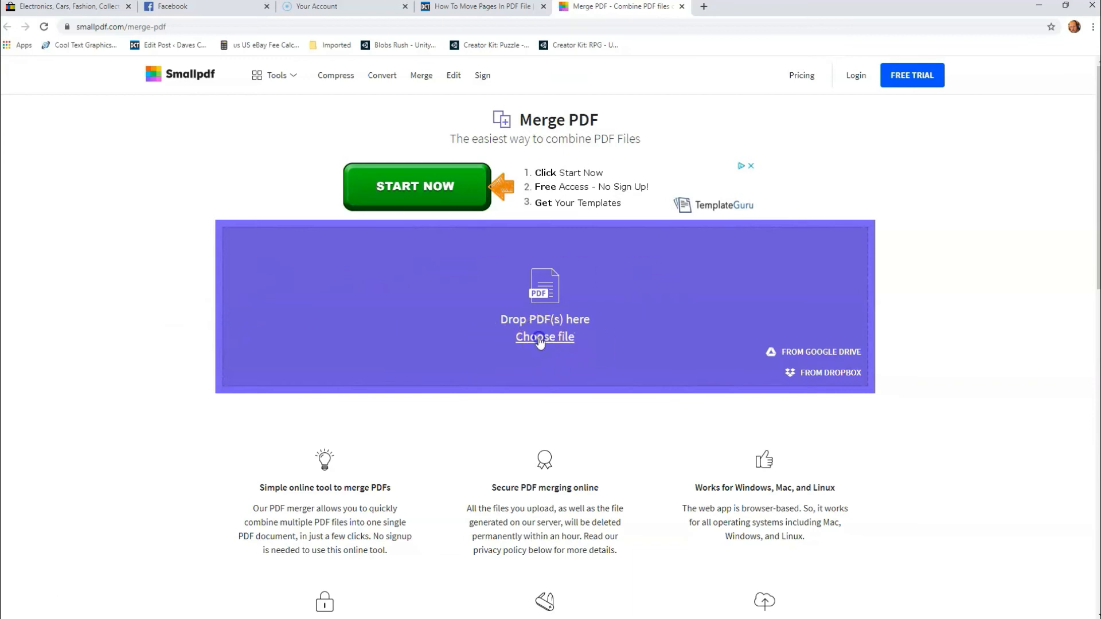
- Upload the press kit PDF from the Desktop and expand it into individual page thumbnails
left_click(544, 337)
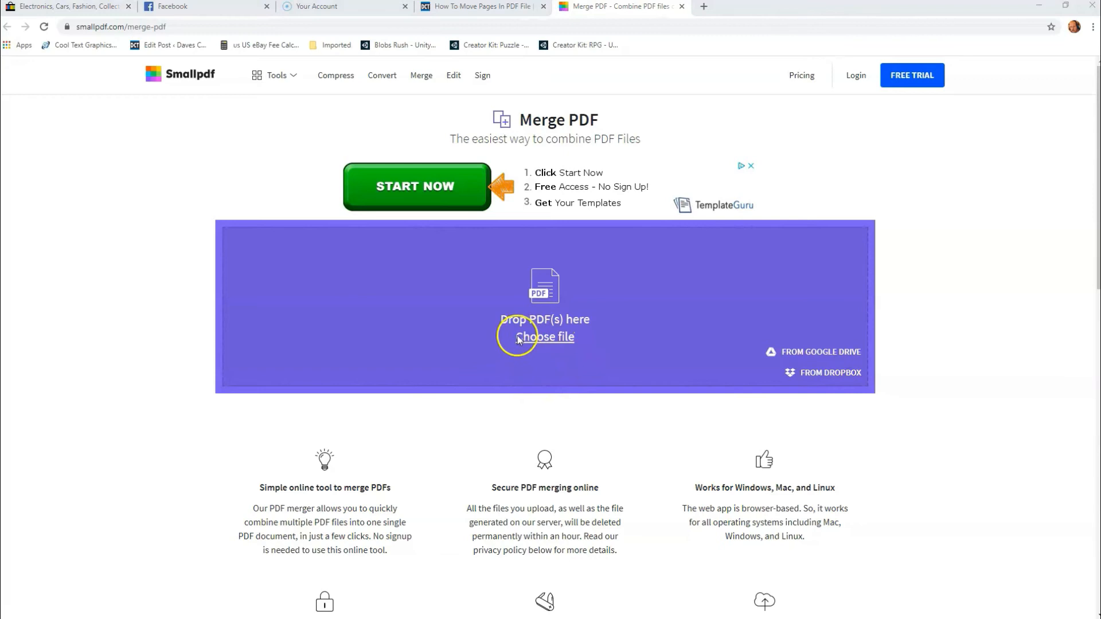
left_click(546, 337)
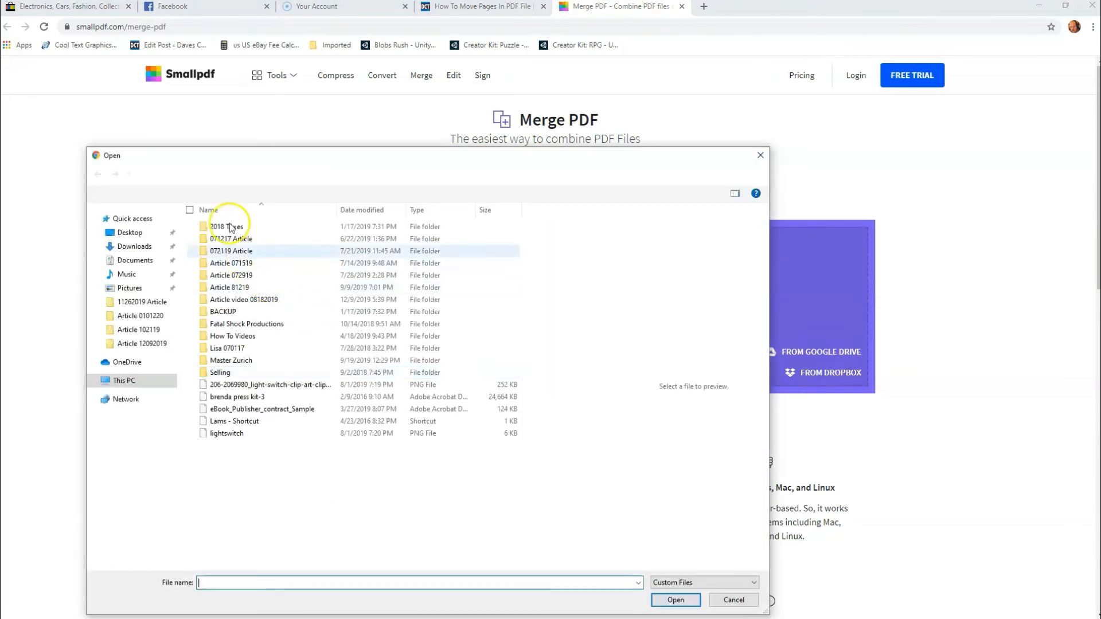
left_click(130, 233)
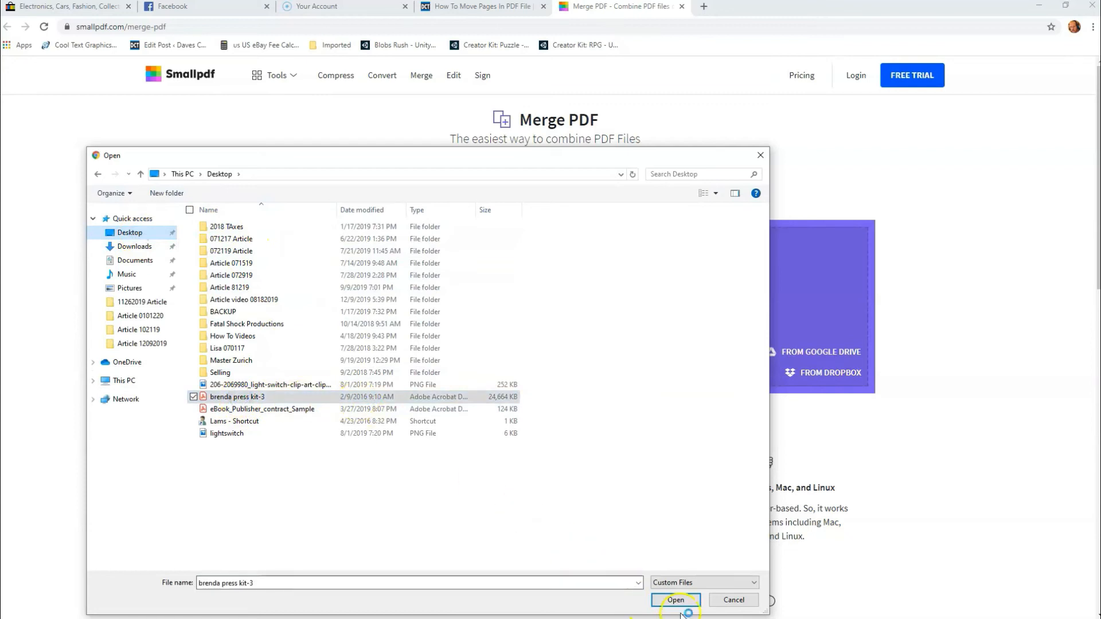
left_click(675, 600)
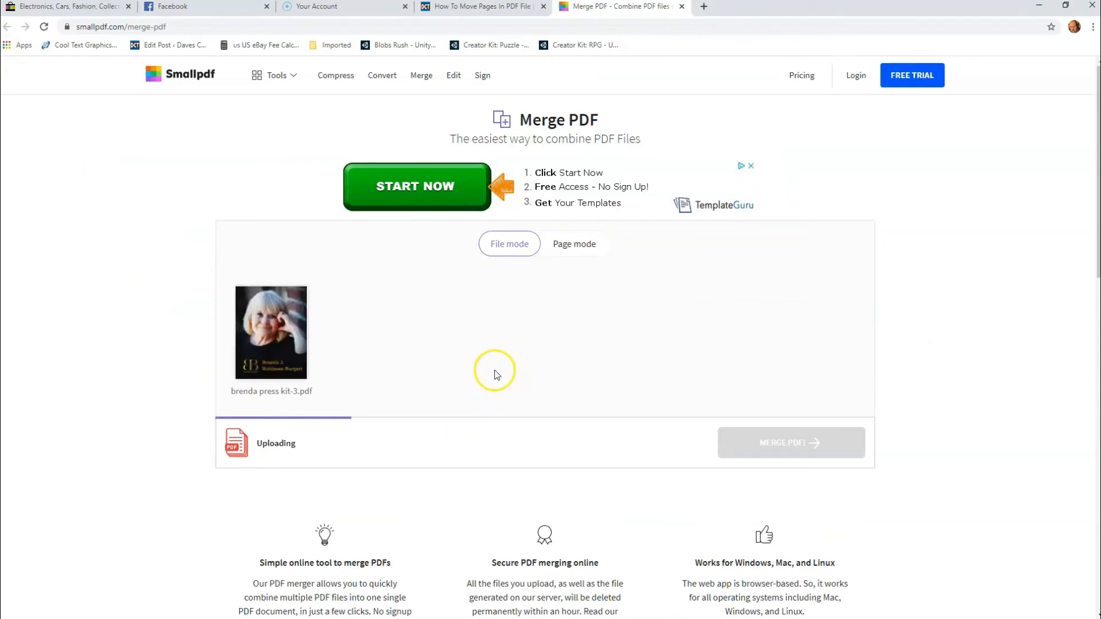
mouse_move(940, 273)
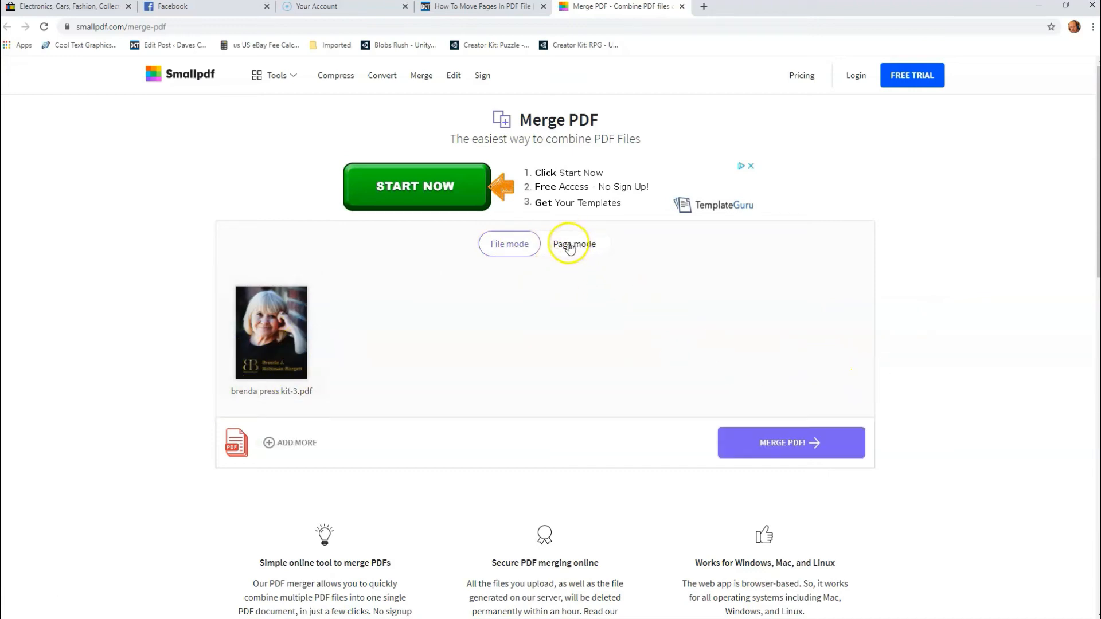
left_click(574, 243)
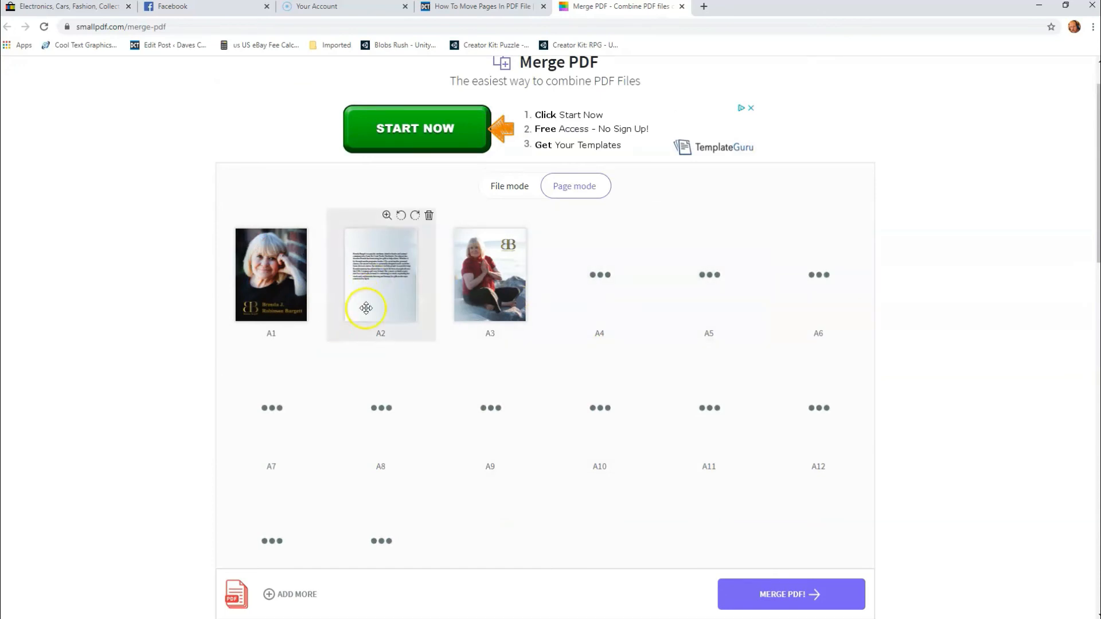
mouse_move(383, 278)
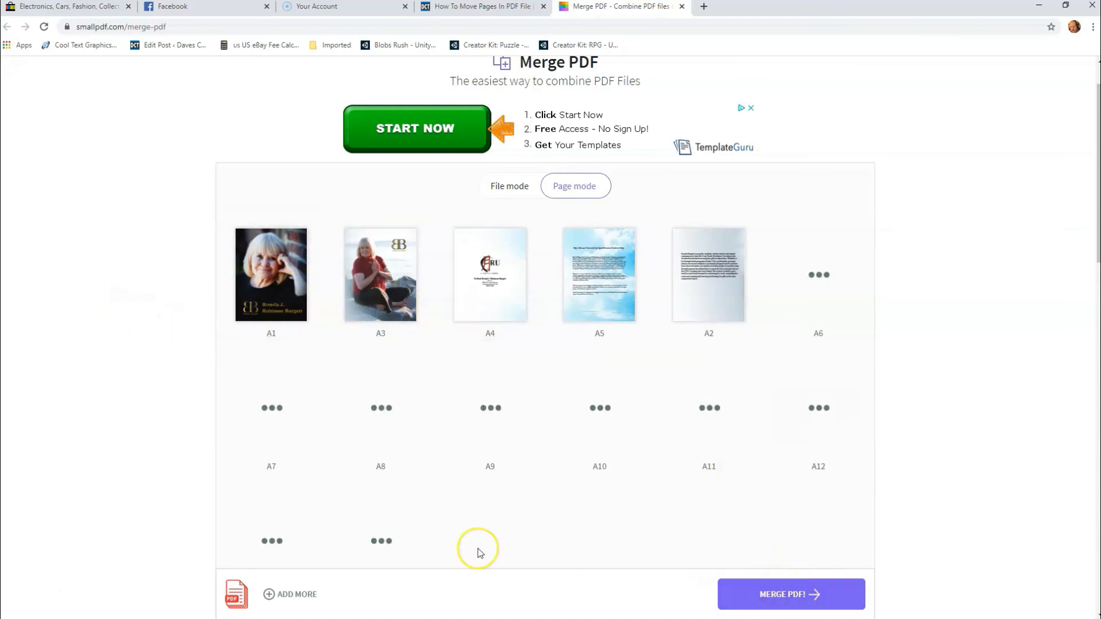
mouse_move(481, 553)
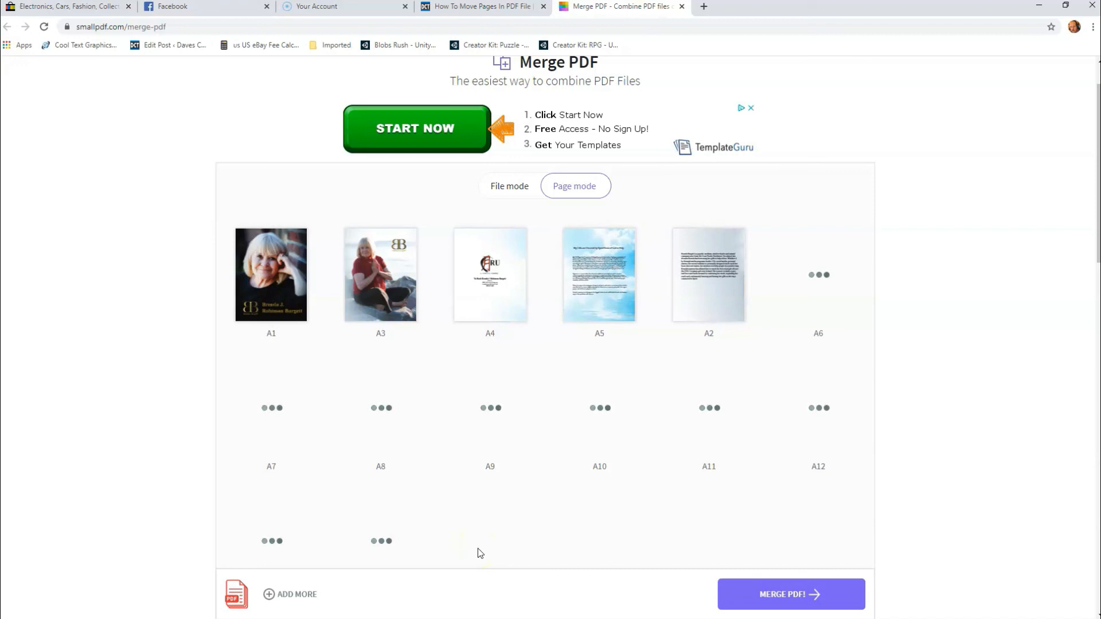